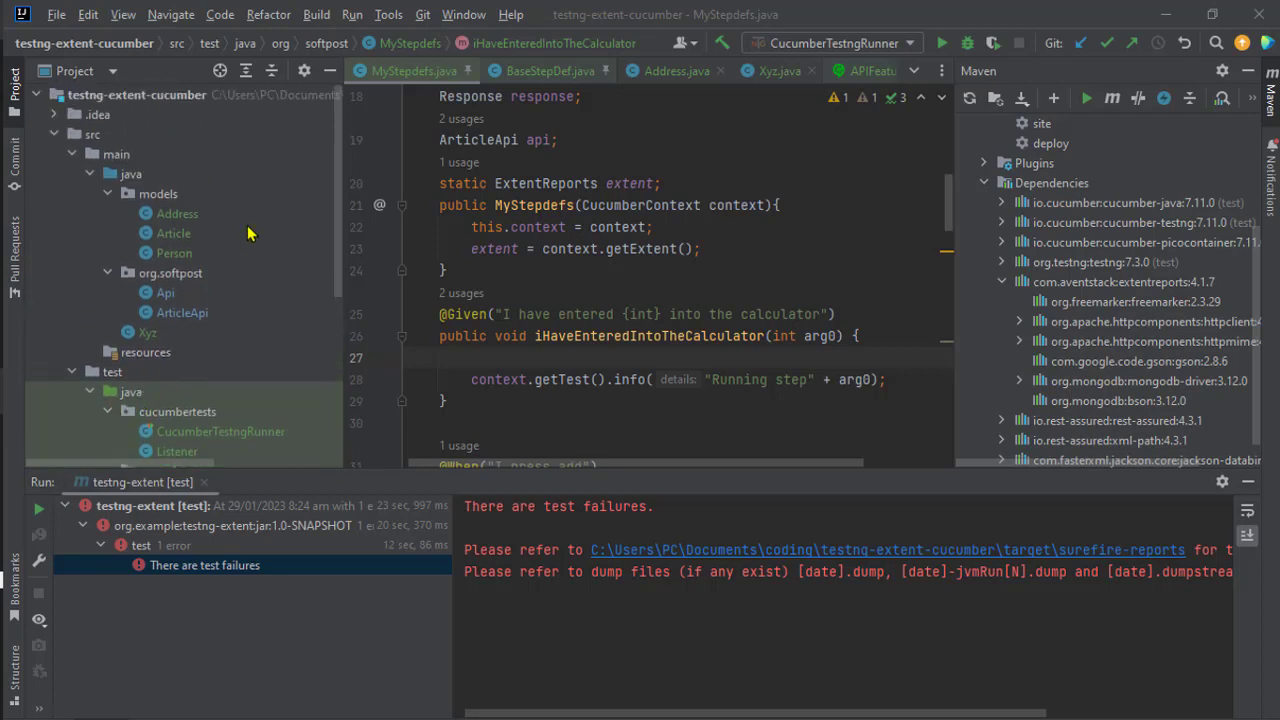
mouse_move(228, 393)
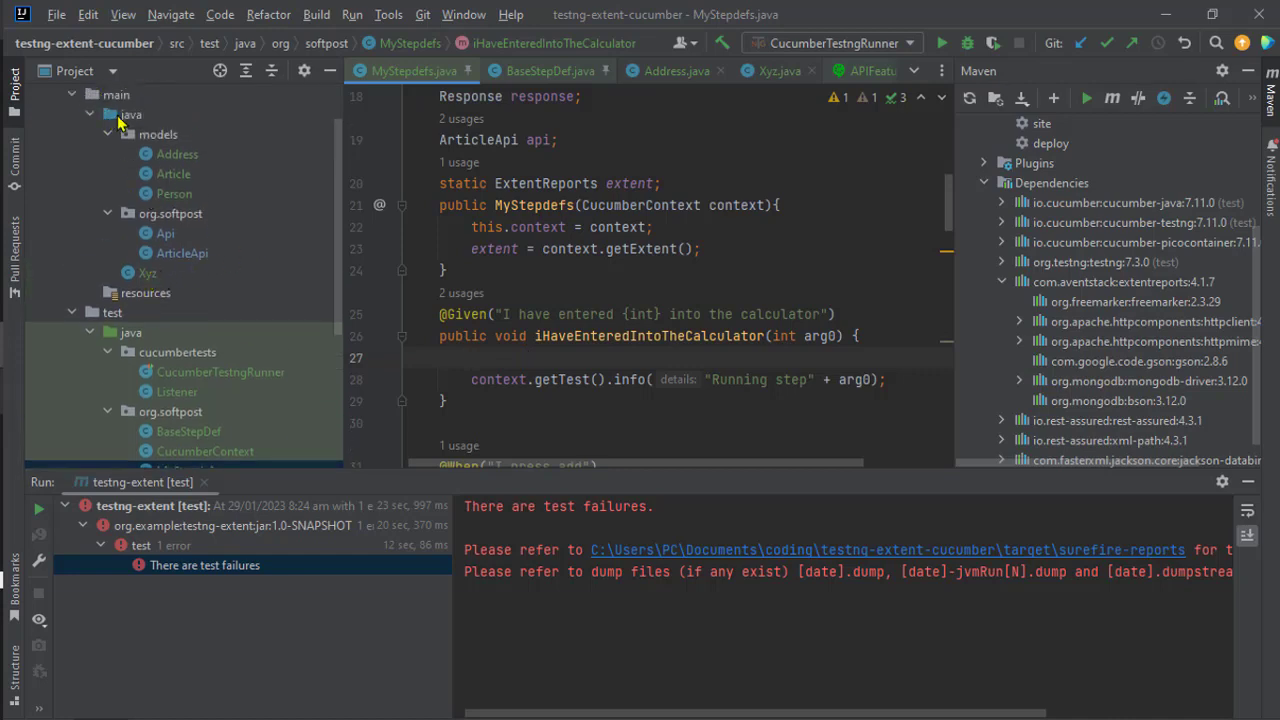
Drag the Xyz class from the project tree into the models package
text(X)
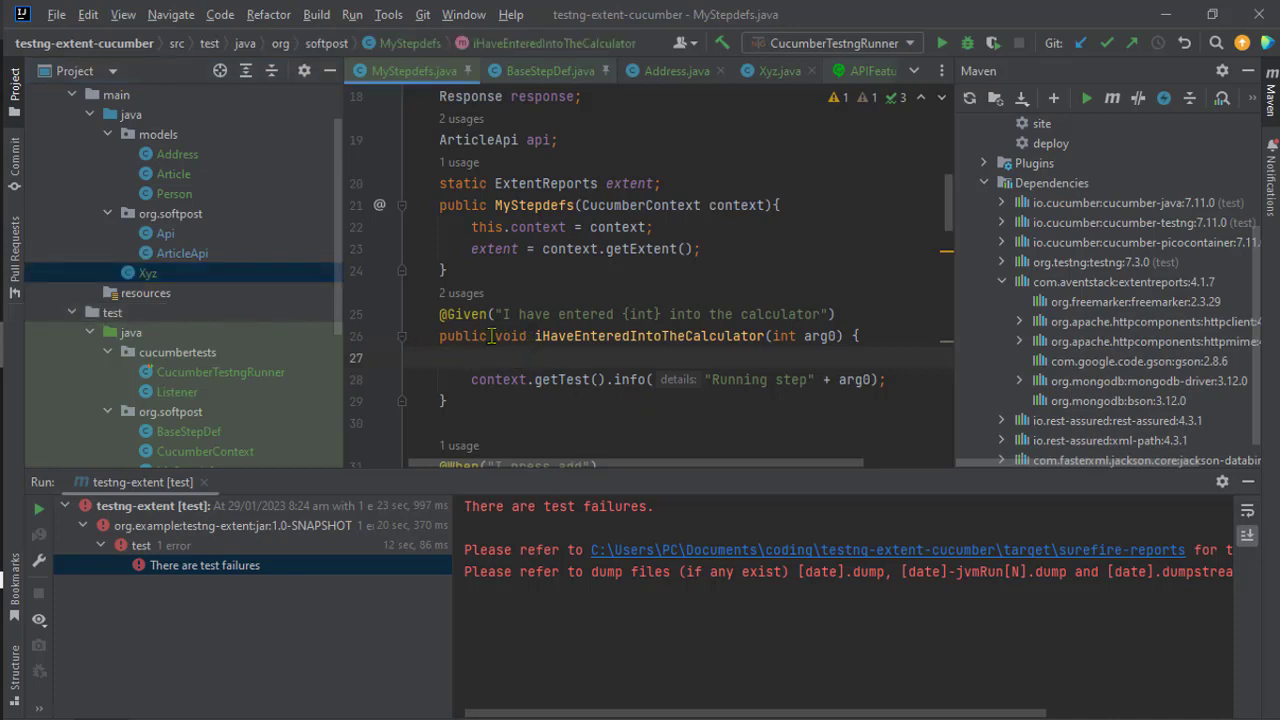
click(147, 273)
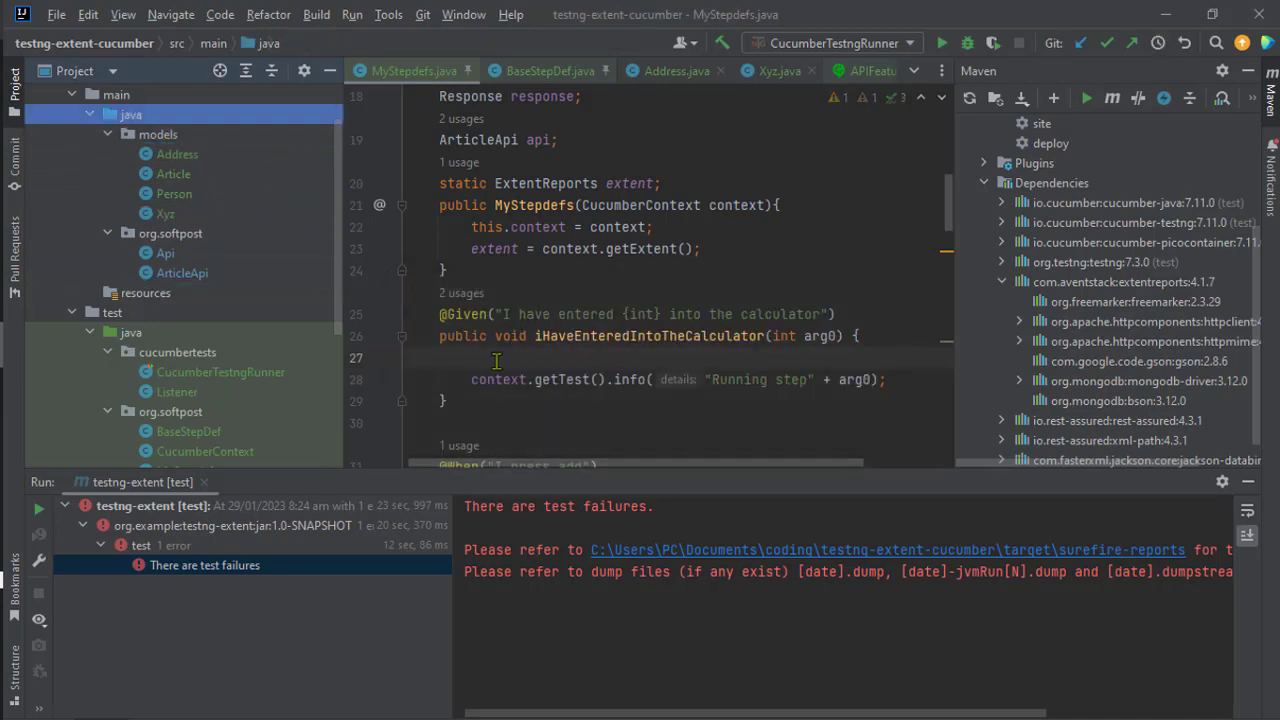
Type 'xy' on line 27 to see Xyz from models suggested, dismiss, then retype 'Xy'
text(x)
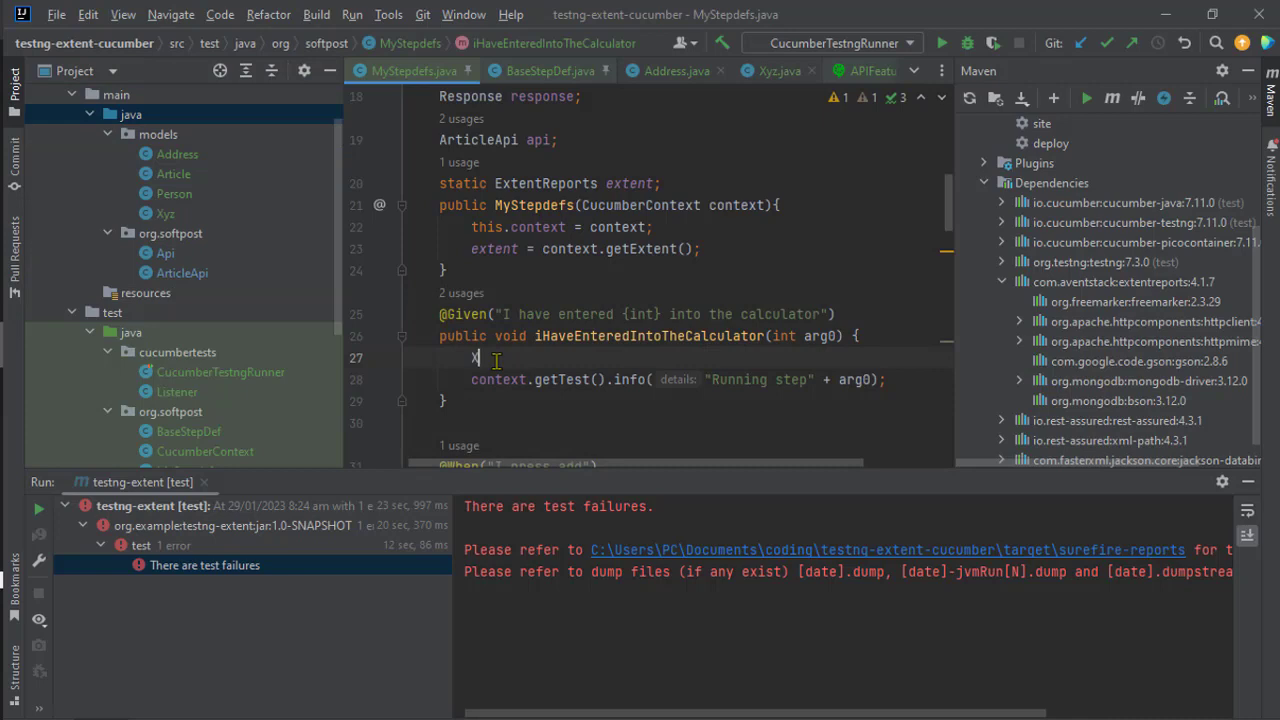
text(y)
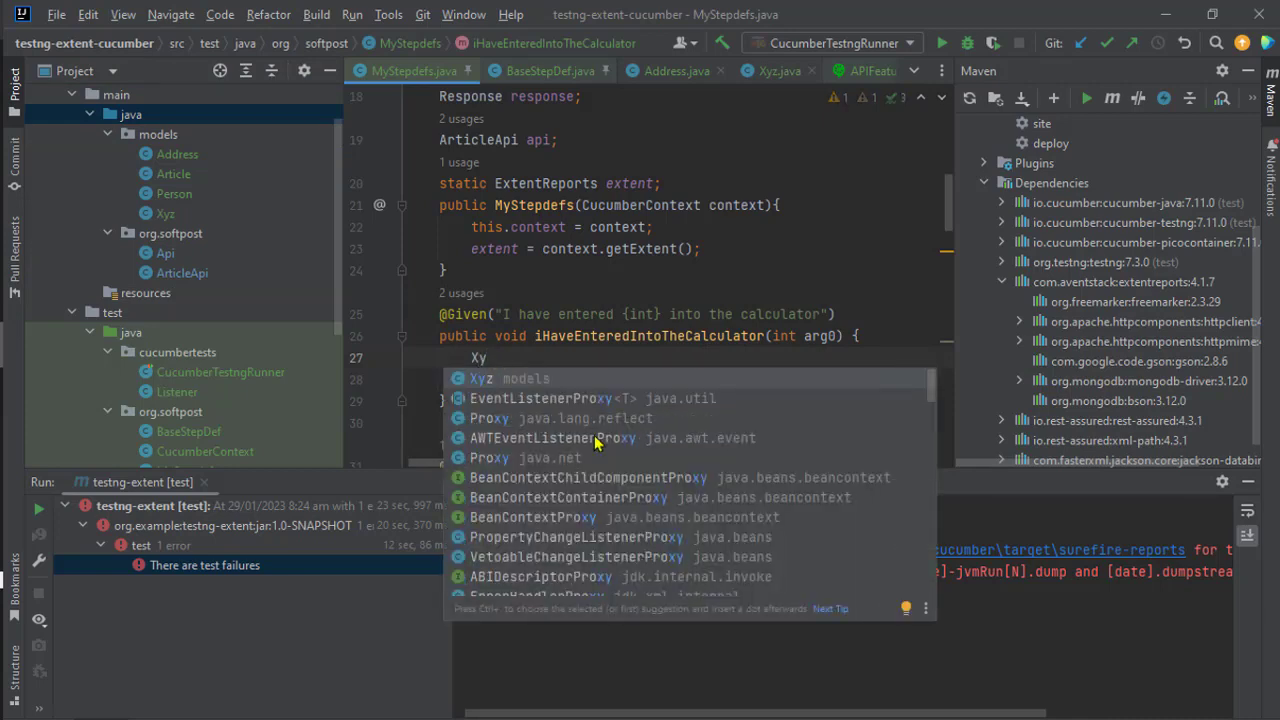
mouse_move(530, 388)
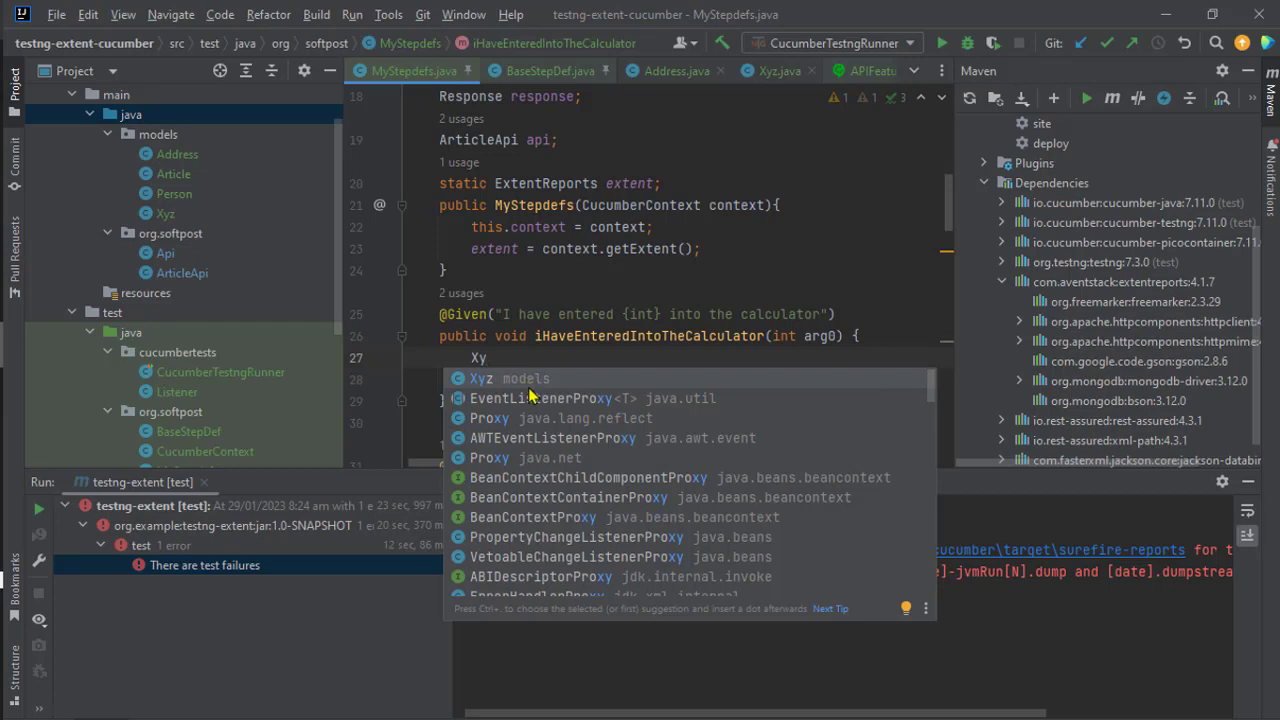
key(Escape)
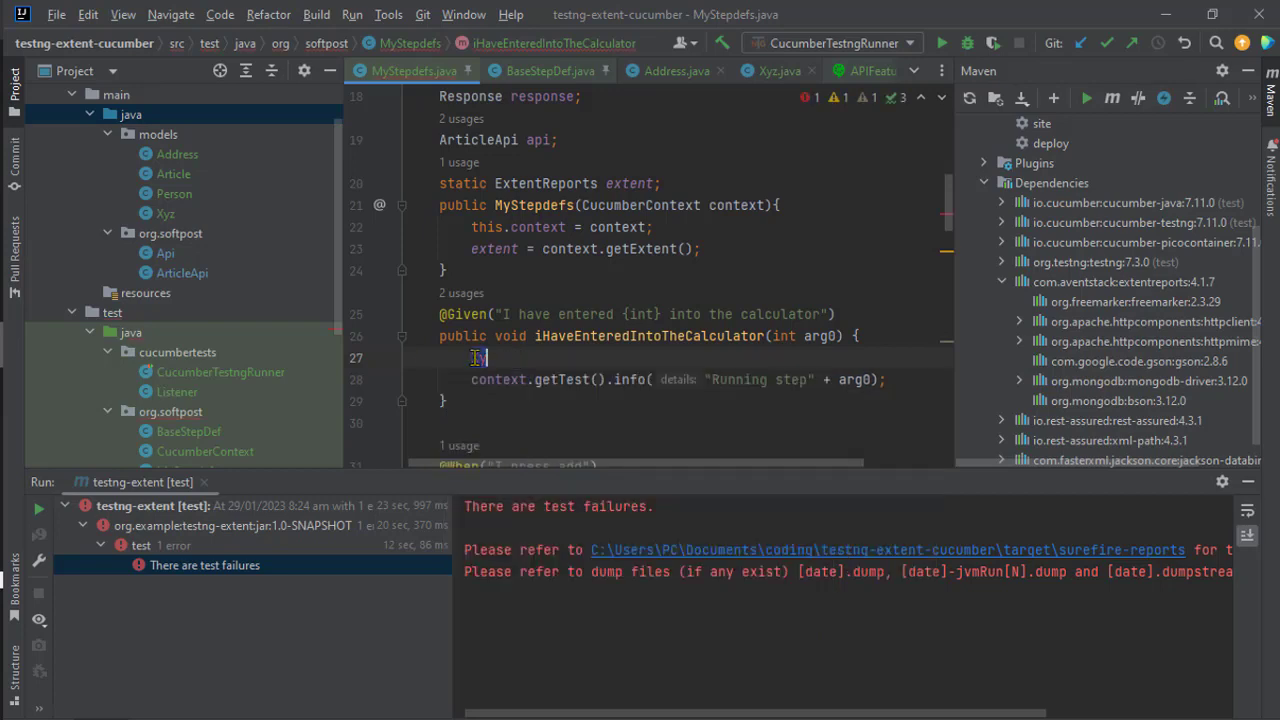
text(Xy)
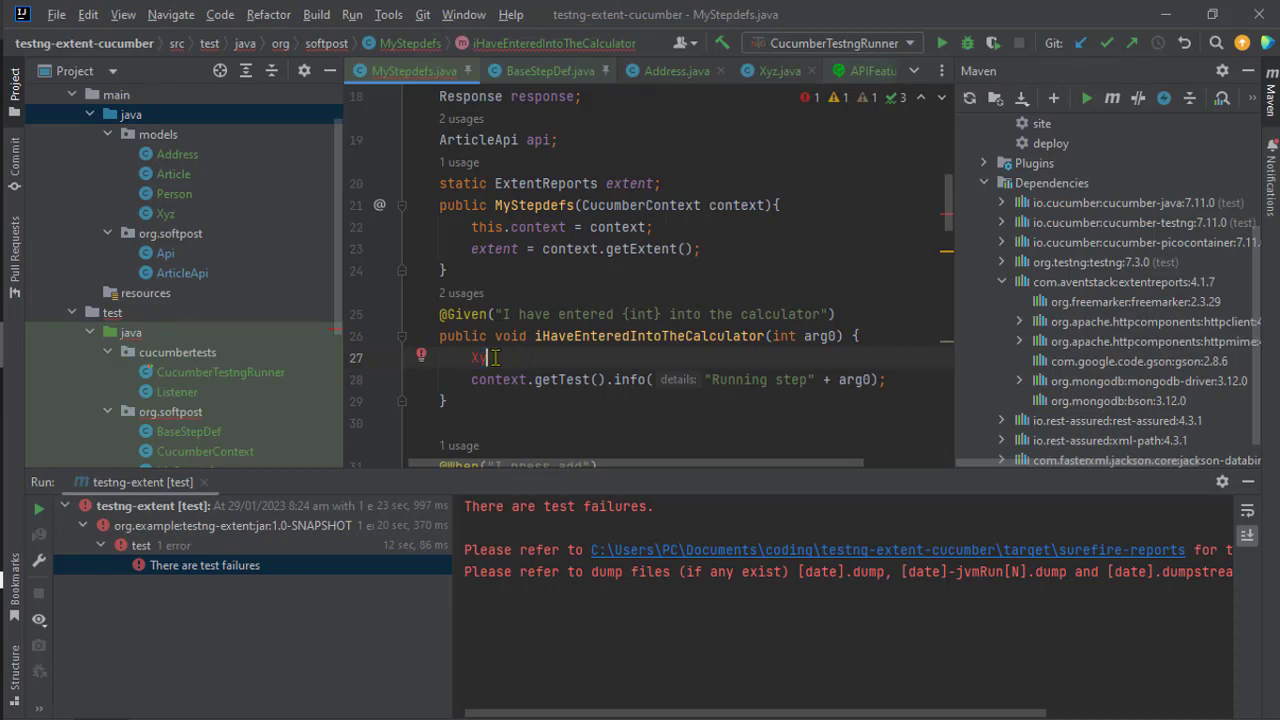